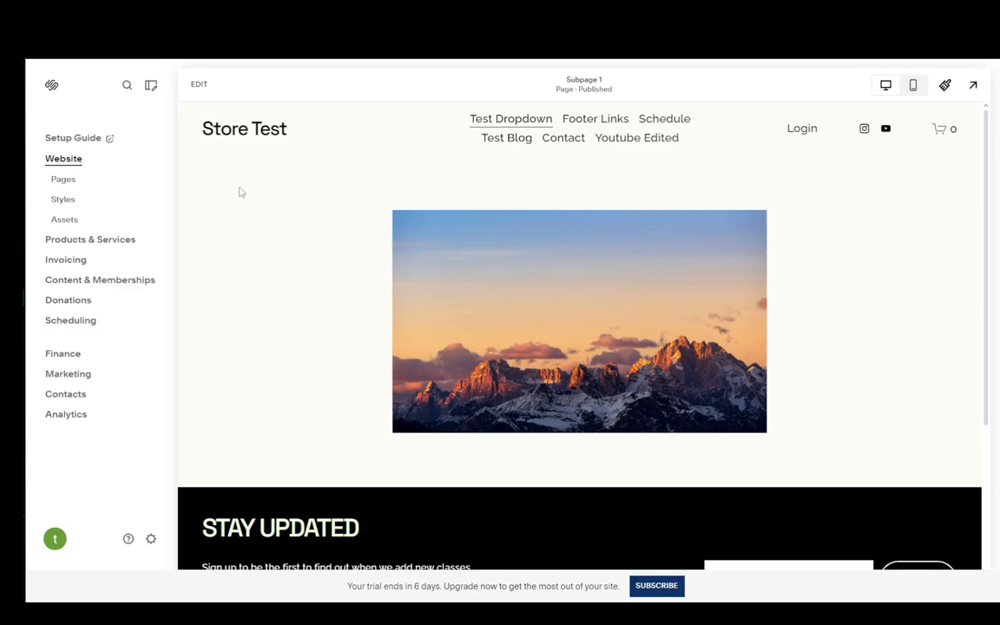
{"action": "mouse_move", "coordinate": [226, 179]}
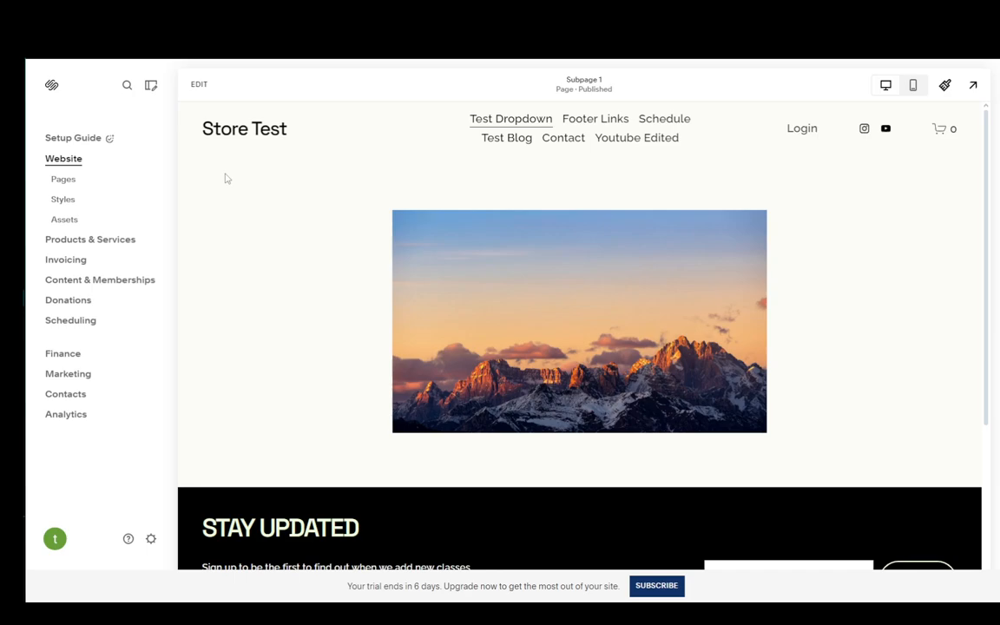
{"action": "mouse_move", "coordinate": [227, 197]}
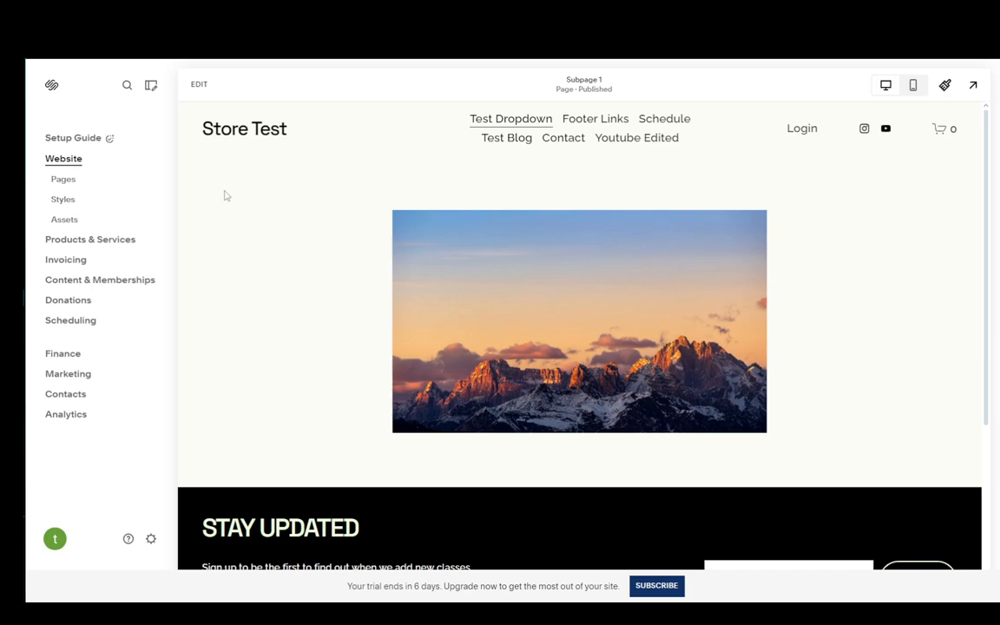
{"action": "mouse_move", "coordinate": [233, 220]}
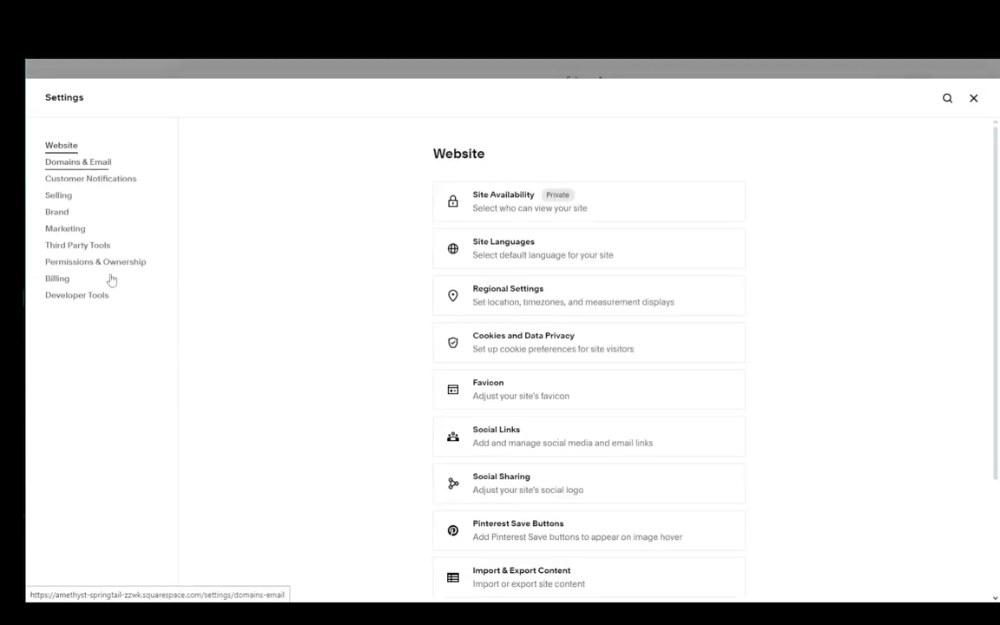
Open Domains & Email in site settings to list the built-in squarespace.com domain.
{"action": "left_click", "coordinate": [77, 161]}
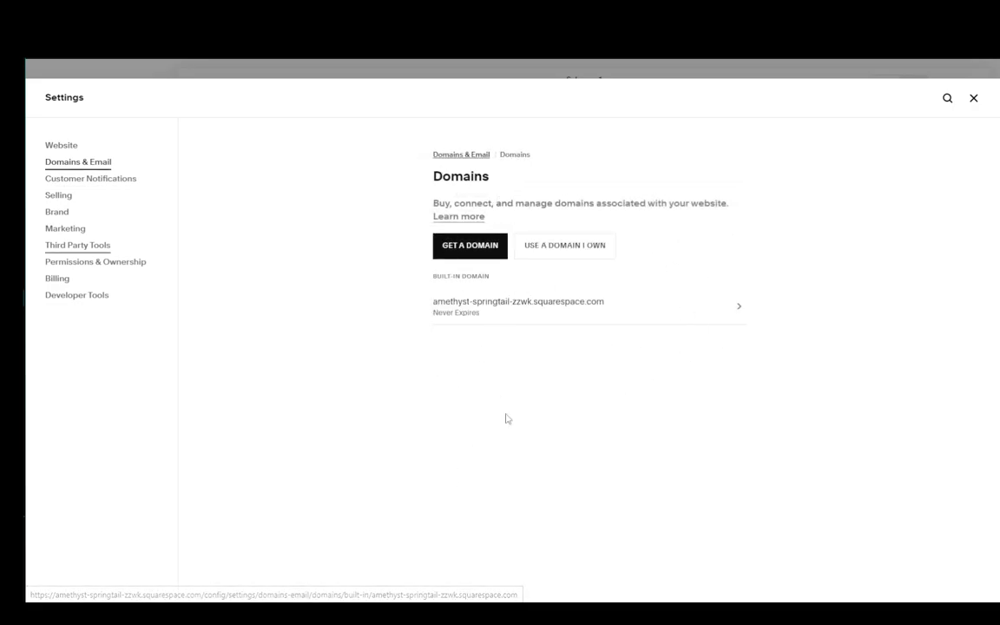
Open the amethyst-springtail-zzwk.squarespace.com domain to view its SSL status and Site ID.
{"action": "left_click", "coordinate": [517, 306]}
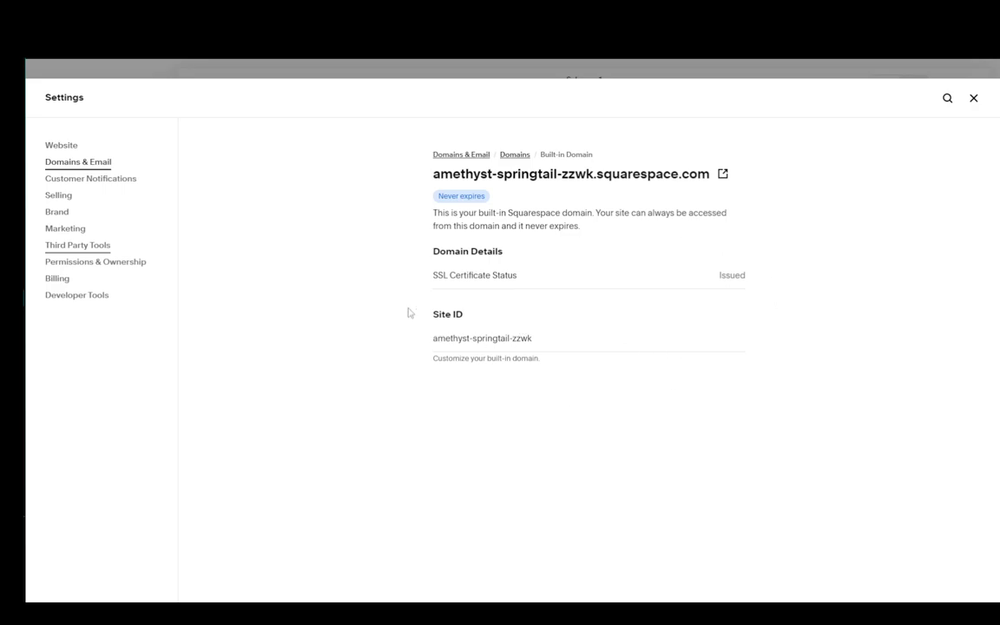
{"action": "mouse_move", "coordinate": [402, 316]}
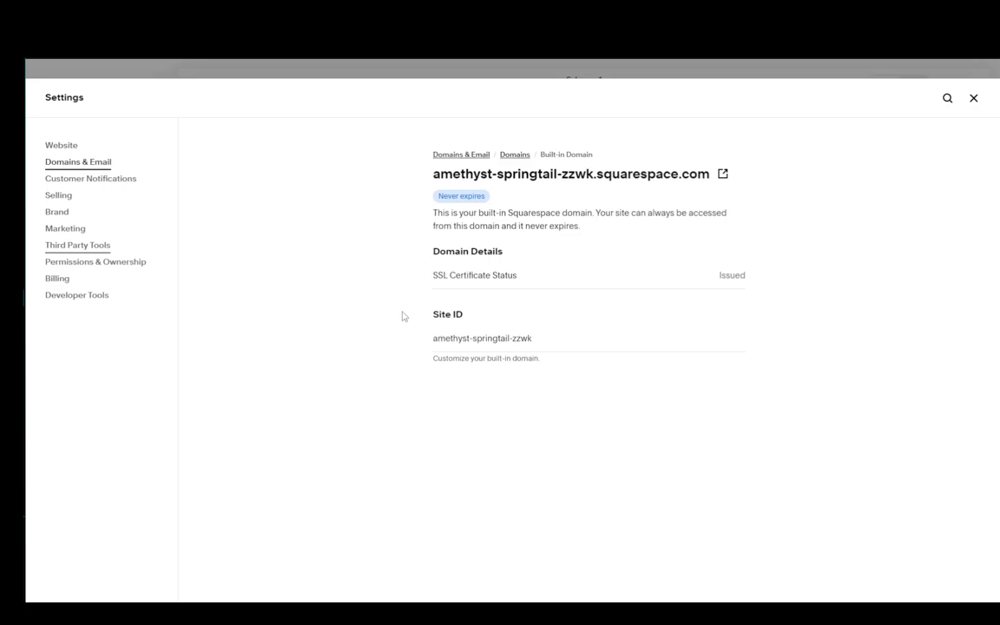
{"action": "mouse_move", "coordinate": [466, 268]}
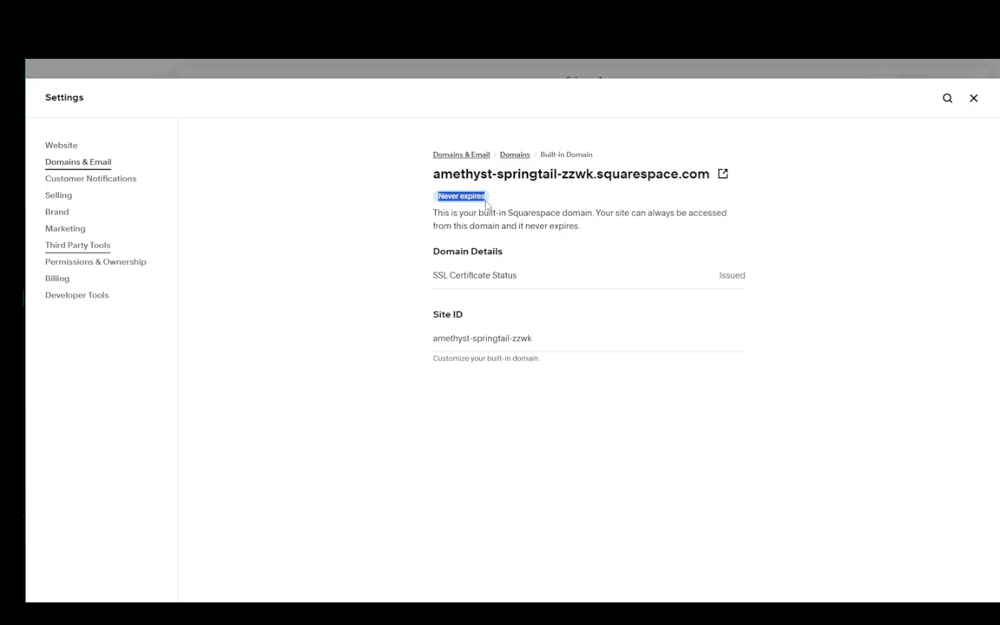
{"action": "mouse_move", "coordinate": [469, 160]}
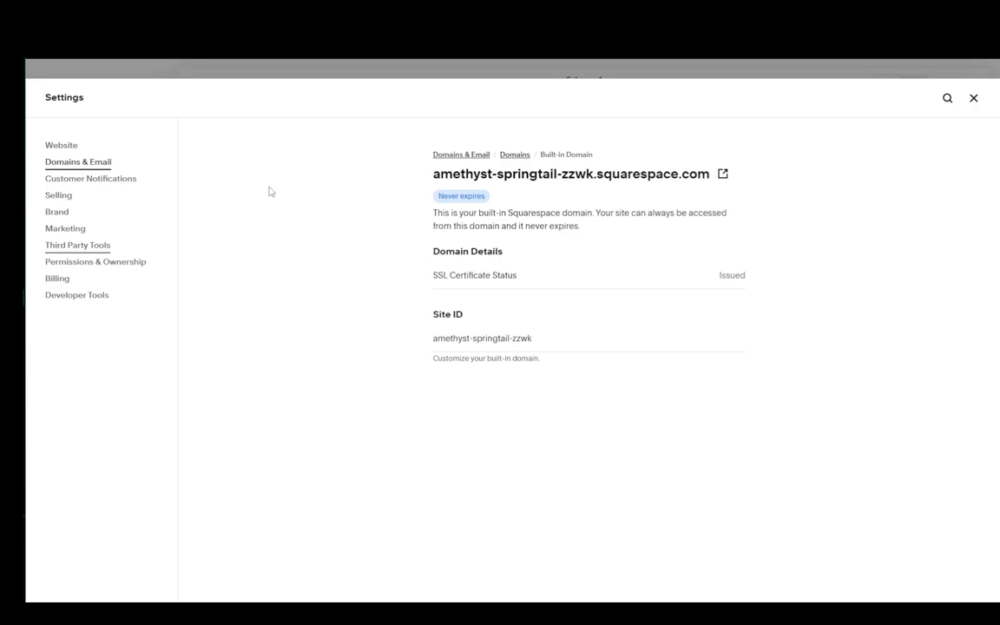
{"action": "mouse_move", "coordinate": [553, 248]}
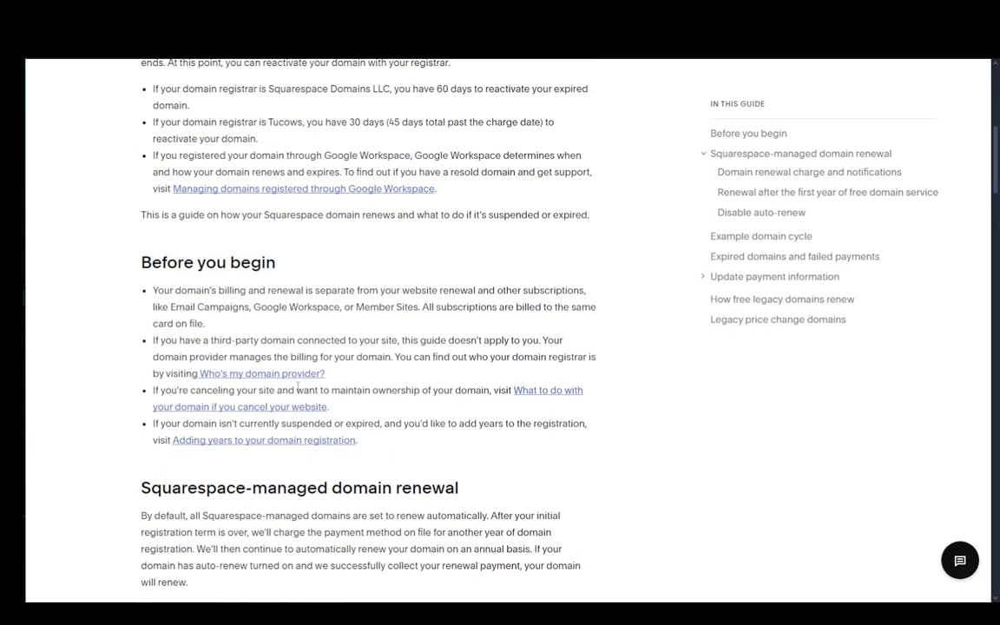
Read 'Domain renewal charge and notifications', highlighting the 15-days-early charge sentence.
{"action": "scroll", "scroll_direction": "down", "scroll_amount": 3}
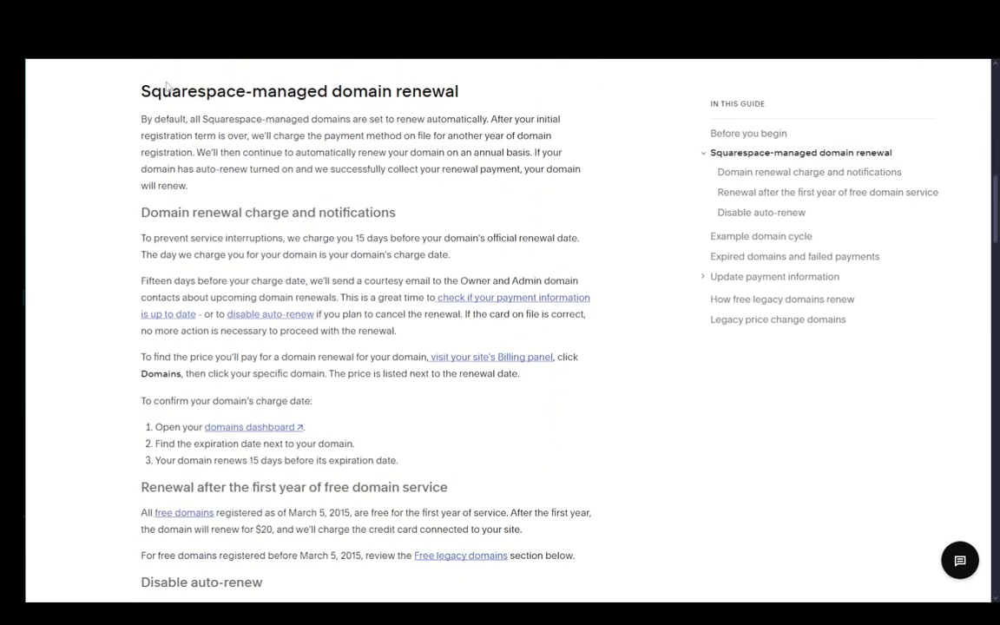
{"action": "scroll", "scroll_direction": "down", "scroll_amount": 3}
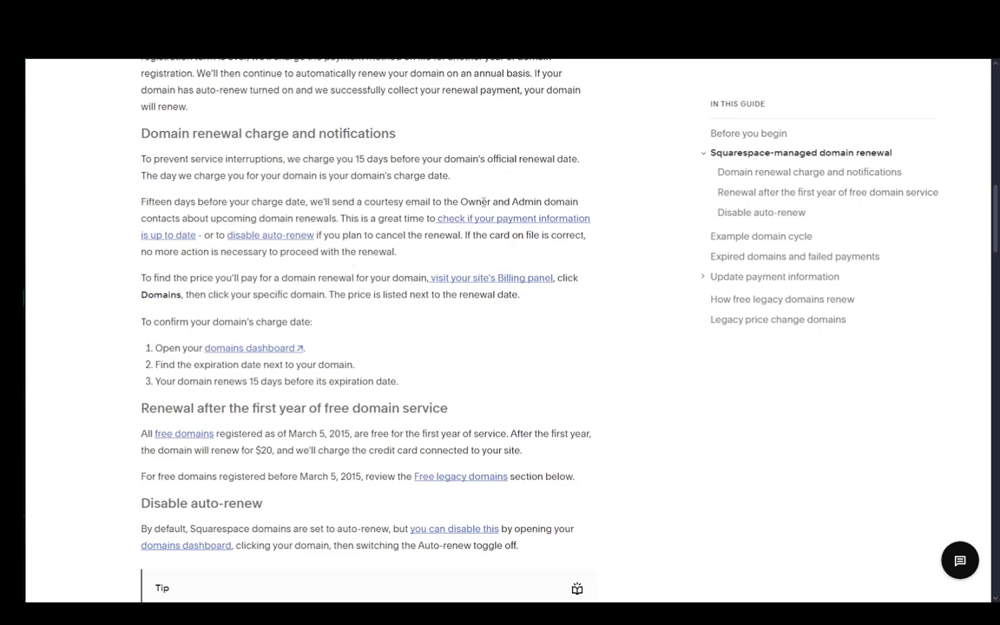
{"action": "left_click_drag", "start_coordinate": [141, 202], "coordinate": [261, 202]}
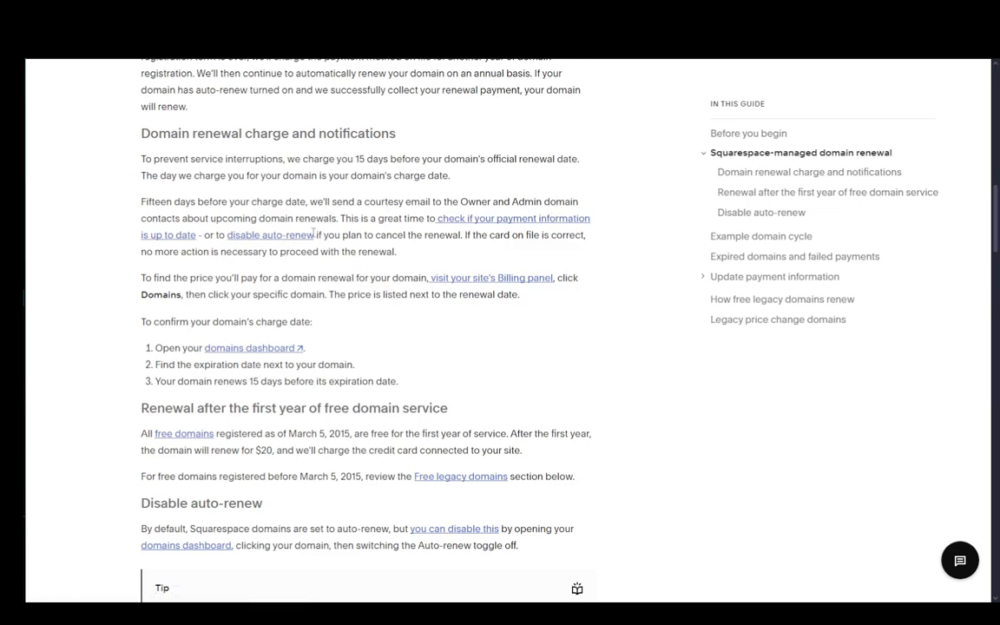
{"action": "left_click_drag", "start_coordinate": [287, 159], "coordinate": [367, 159]}
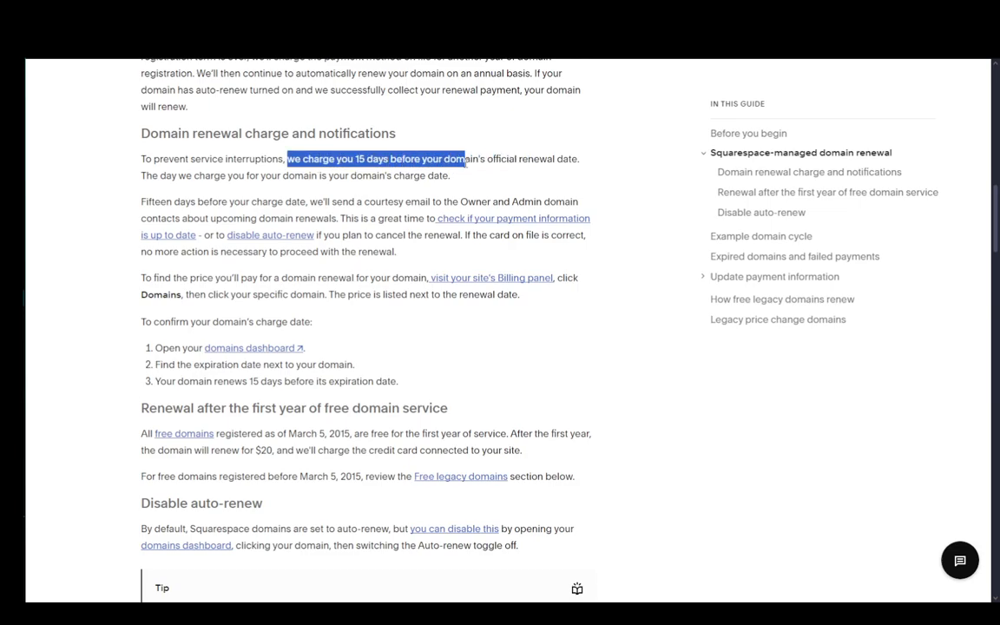
{"action": "left_click", "coordinate": [632, 190]}
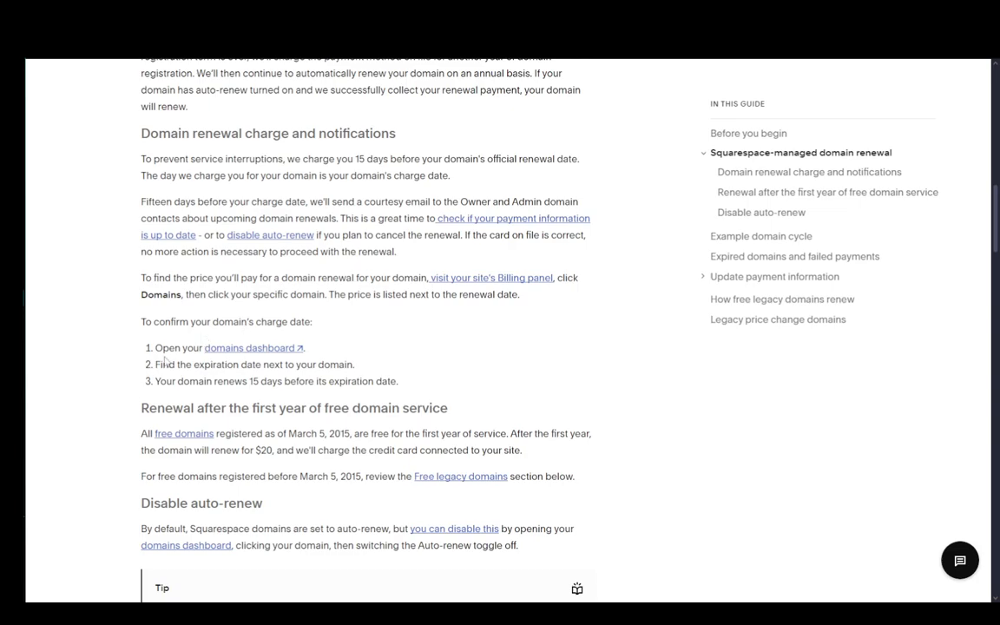
{"action": "mouse_move", "coordinate": [261, 348]}
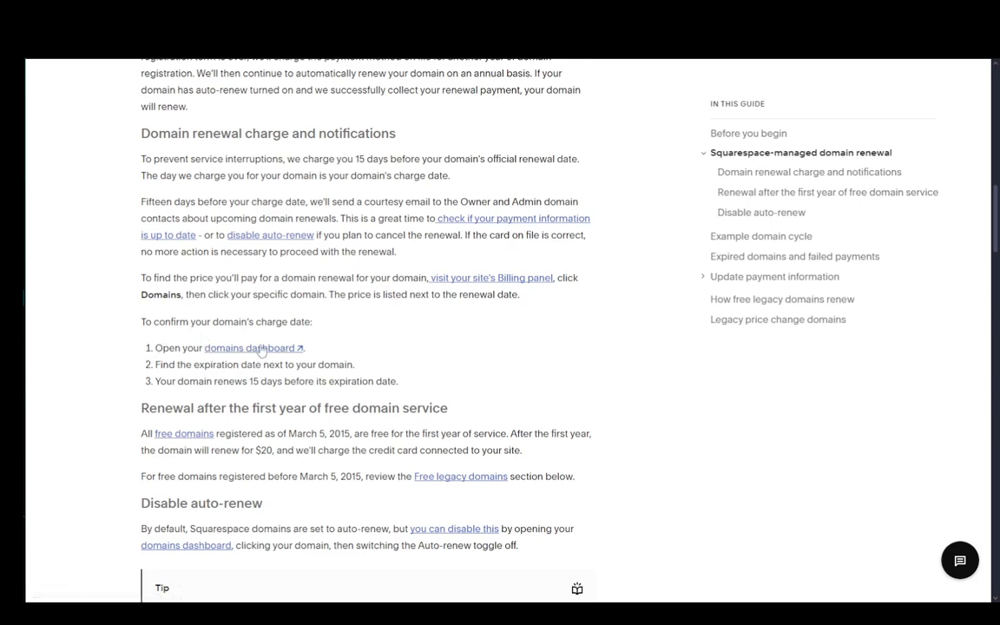
{"action": "mouse_move", "coordinate": [154, 394]}
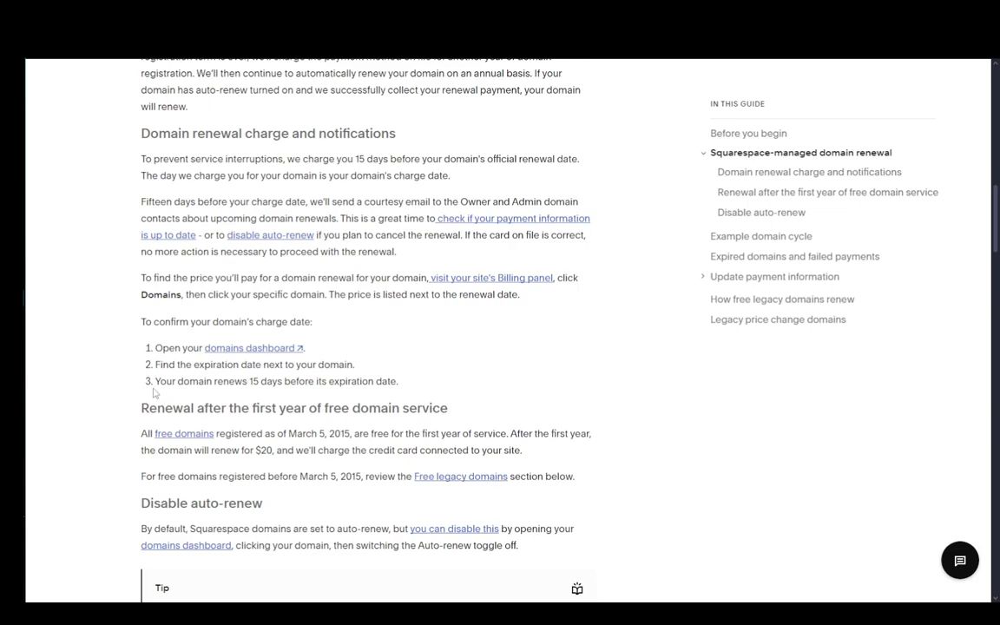
{"action": "mouse_move", "coordinate": [333, 386]}
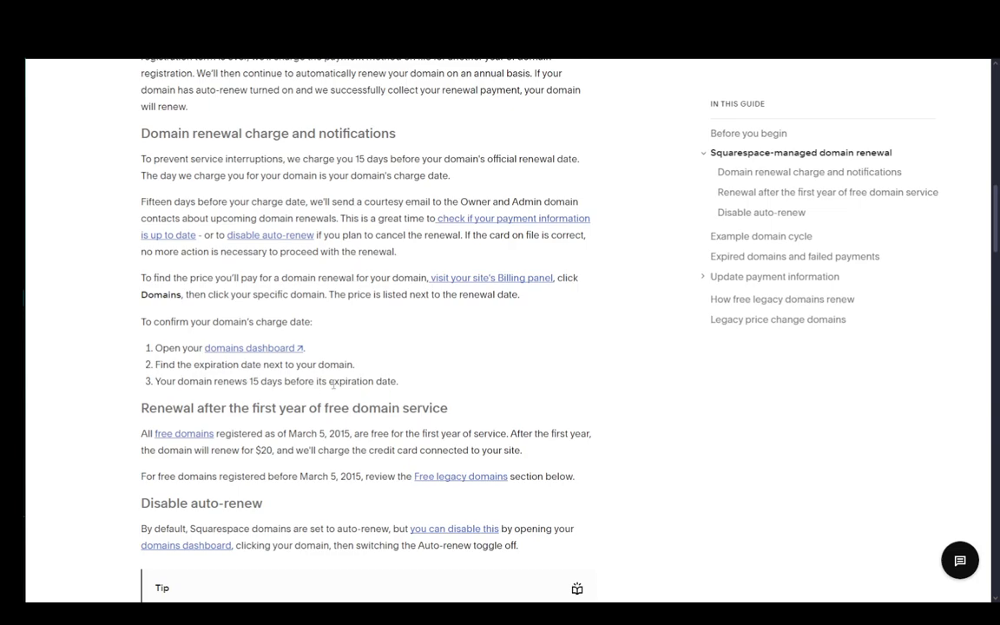
{"action": "scroll", "scroll_direction": "down", "scroll_amount": 3}
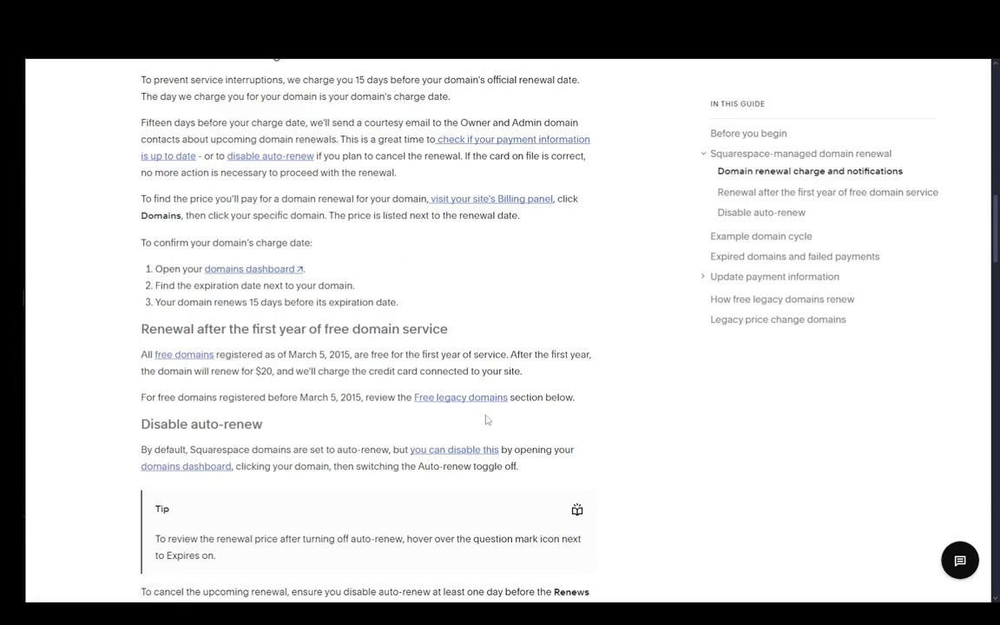
{"action": "mouse_move", "coordinate": [502, 349]}
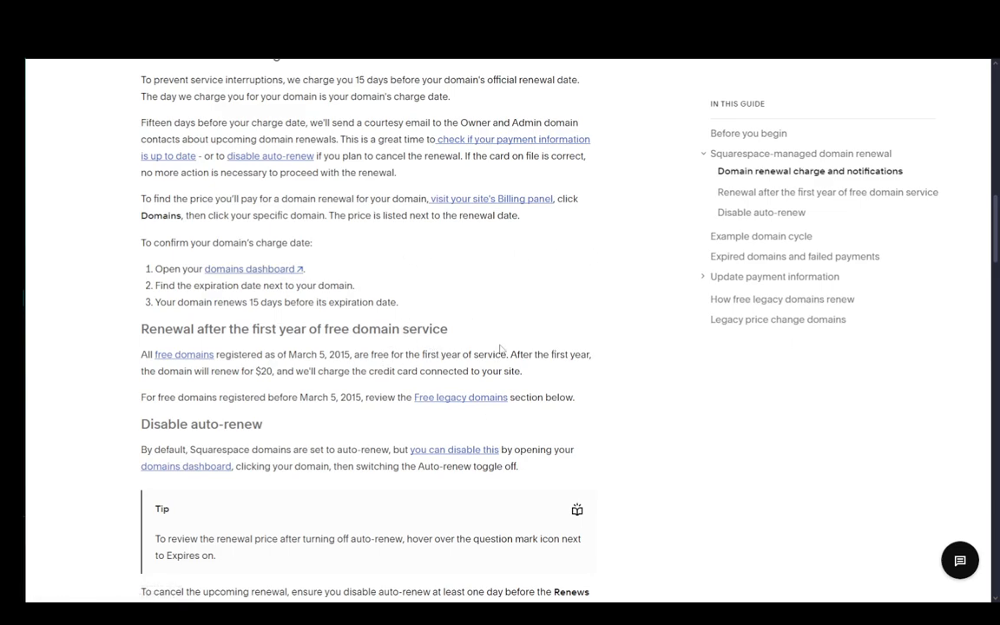